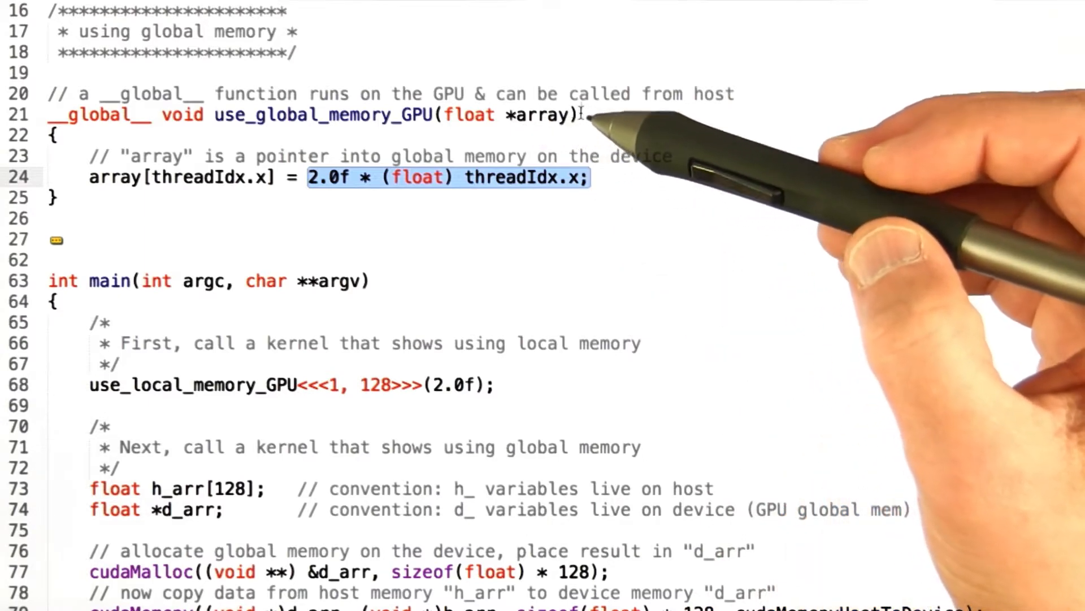
mouse_move(596, 125)
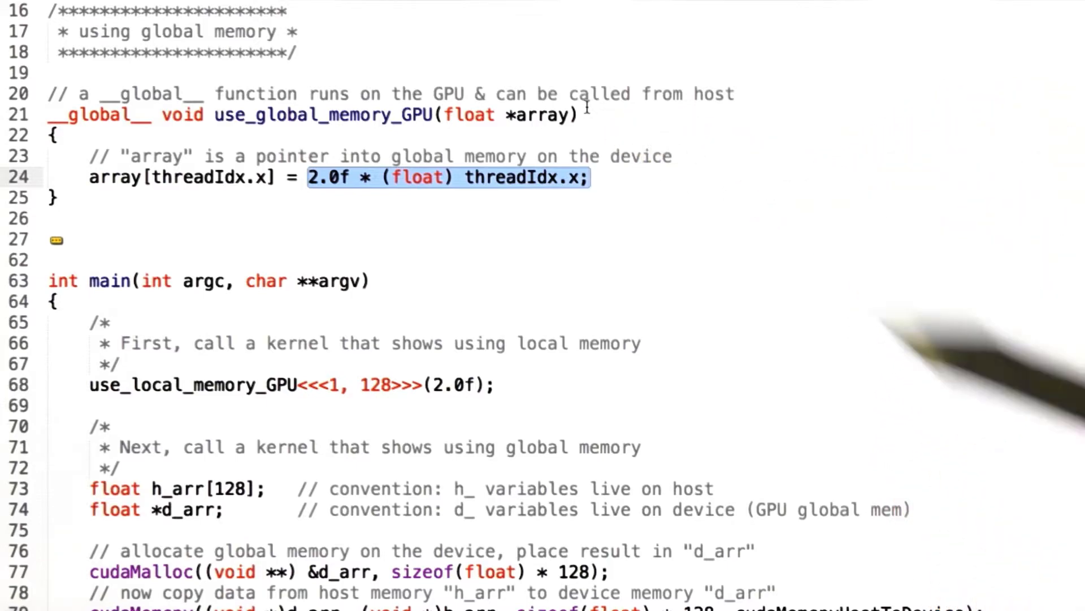
Replace cudaMemcpyHostToDevice on line 83 with cudaMemcpyDeviceToHost for the copy-back.
scroll(down, 3)
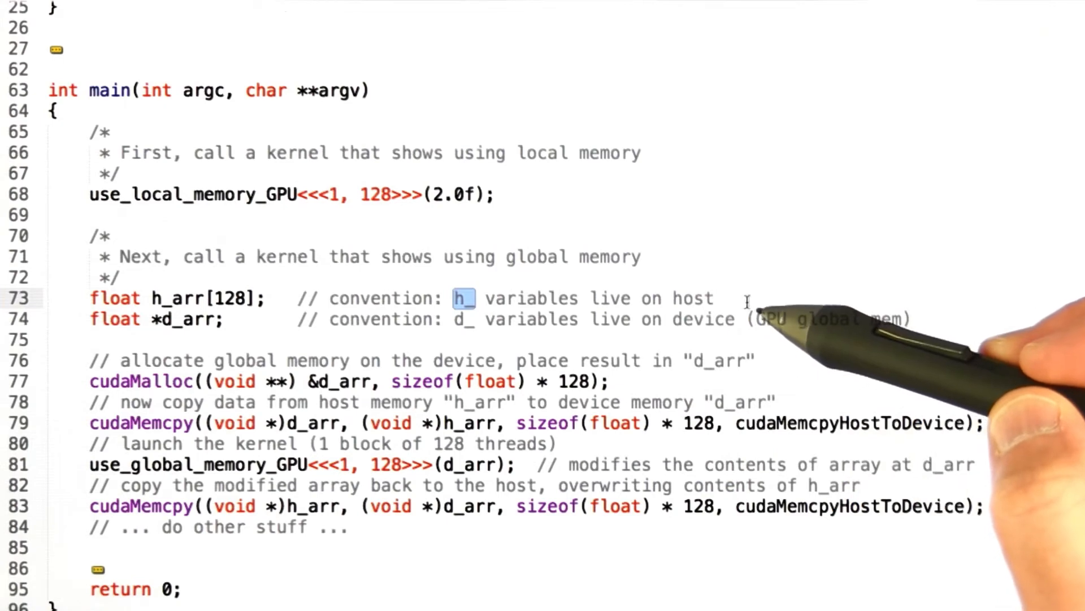
mouse_move(754, 319)
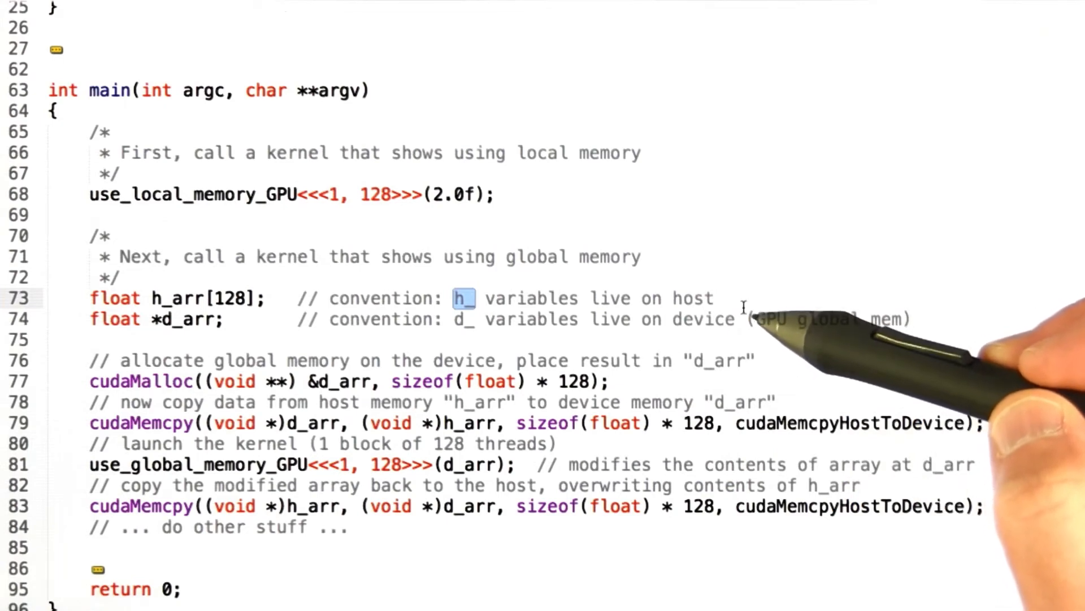
mouse_move(277, 319)
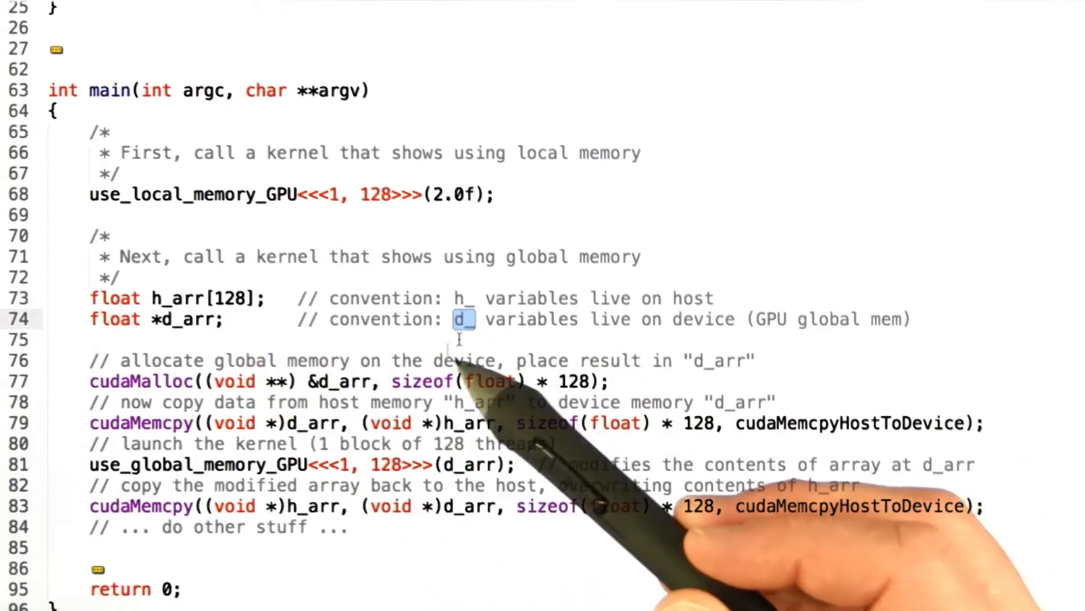
mouse_move(900, 333)
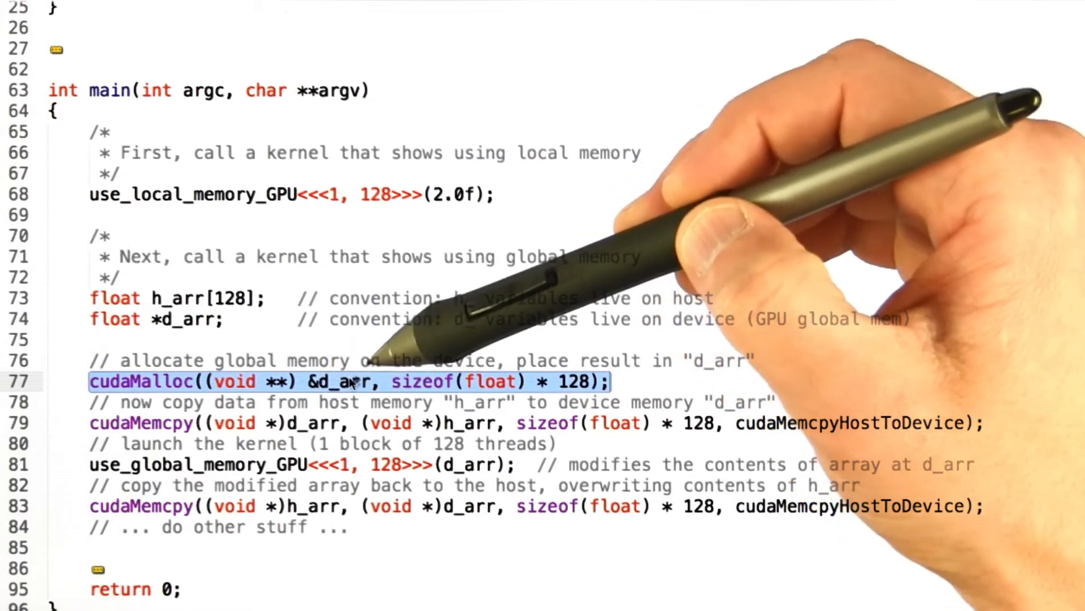
mouse_move(443, 381)
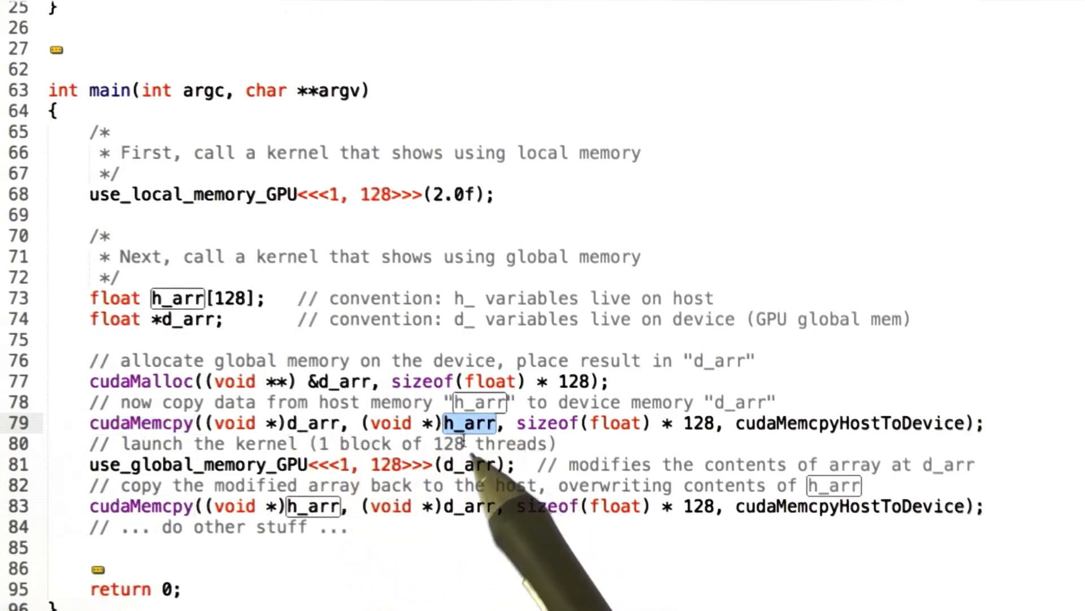
mouse_move(526, 436)
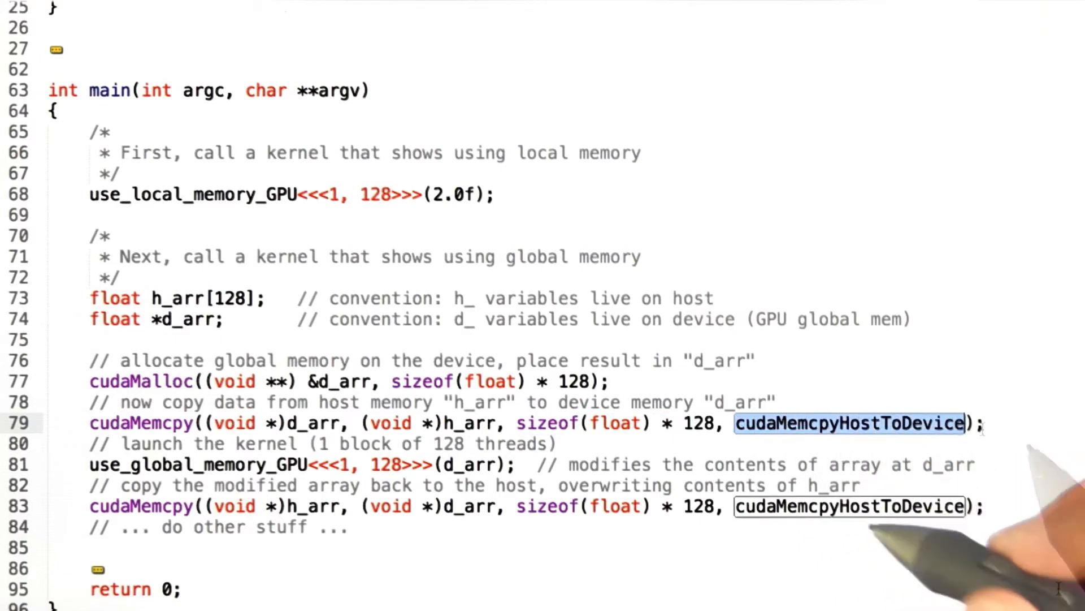
text(cudaMemcpyDeviceToHost)
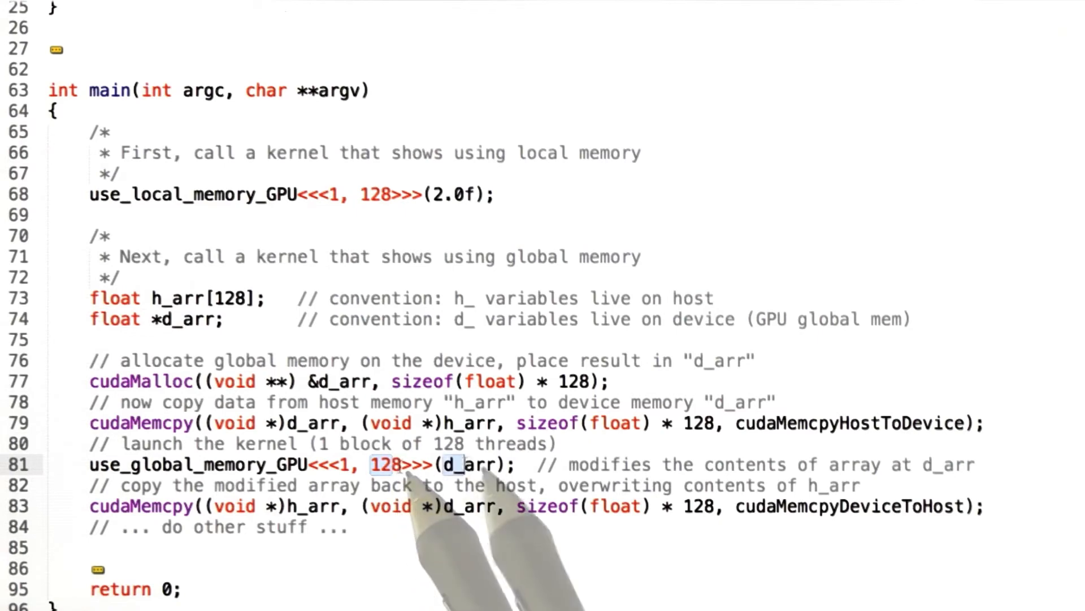
double_click(466, 464)
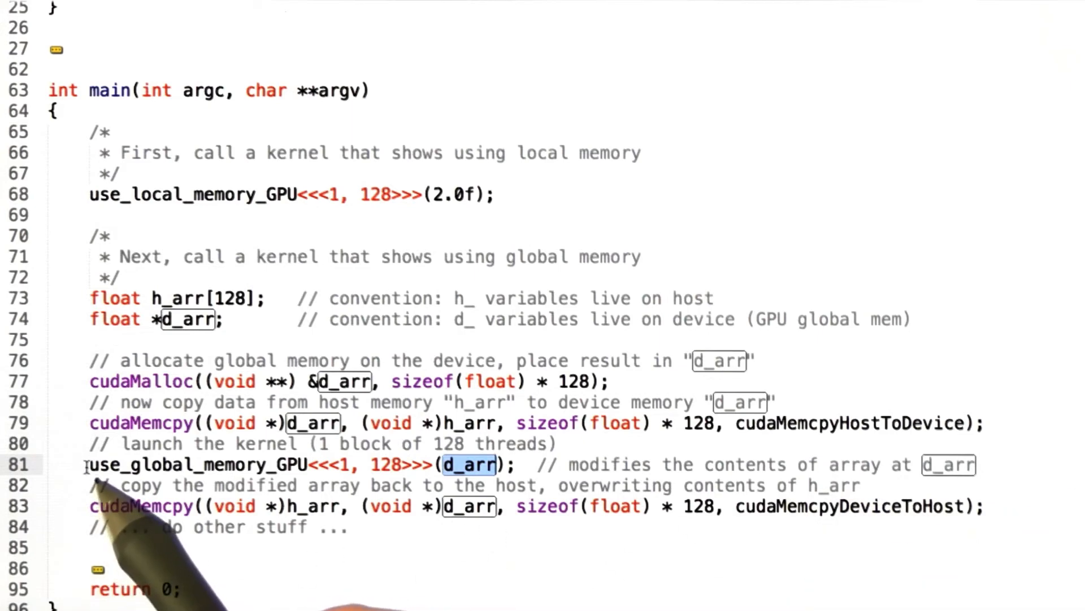
double_click(196, 464)
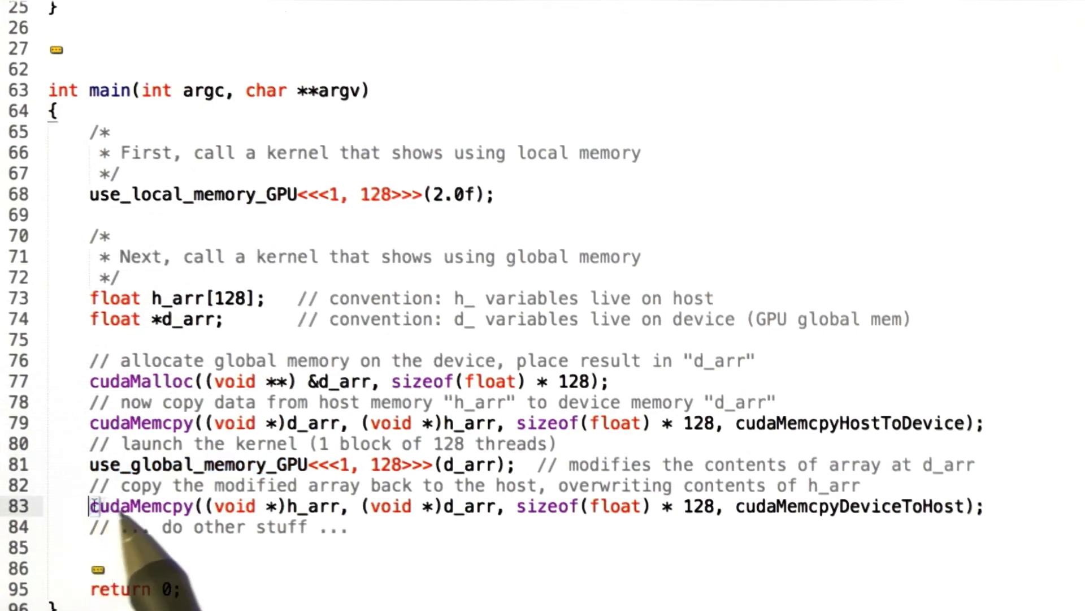
double_click(143, 507)
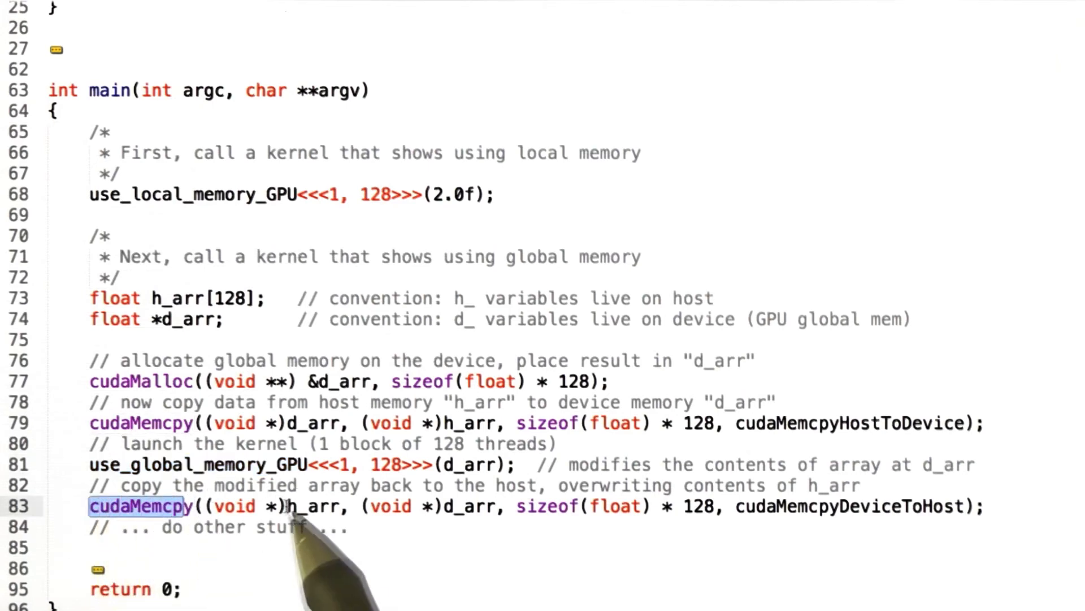
double_click(314, 506)
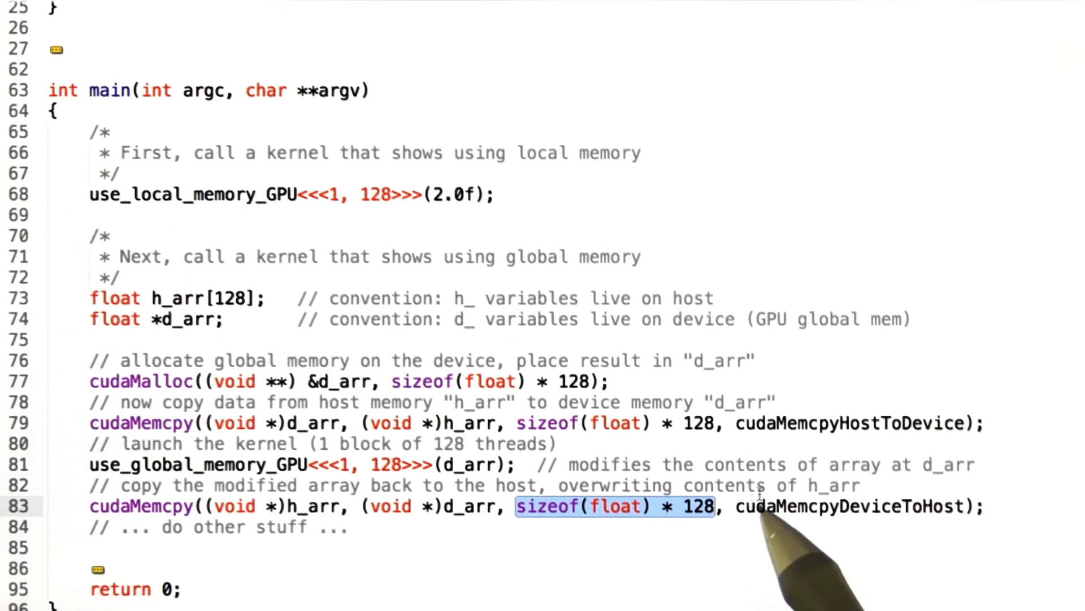
double_click(848, 506)
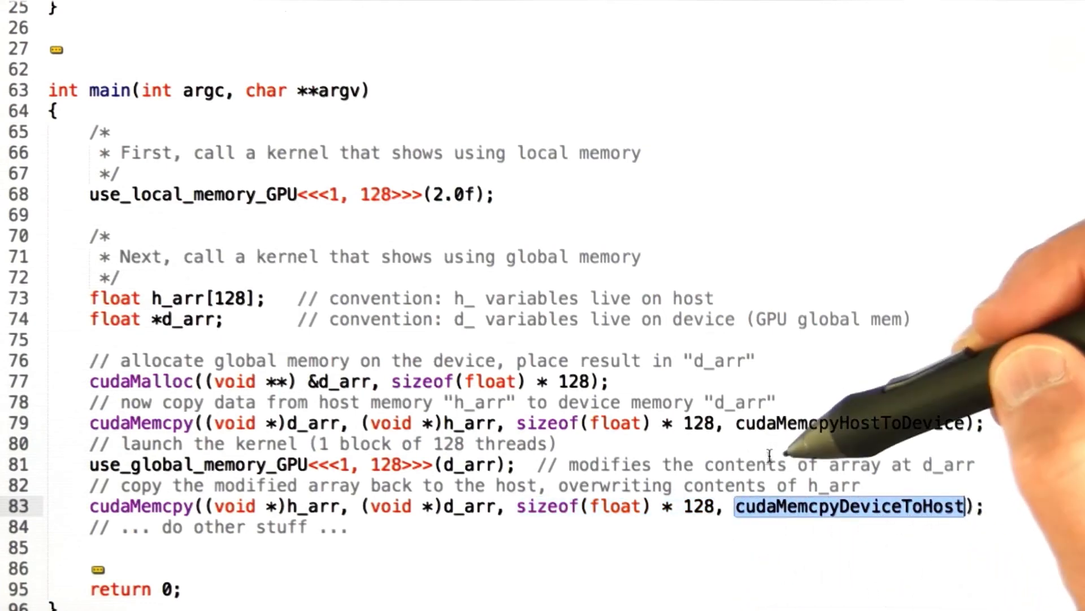
mouse_move(851, 245)
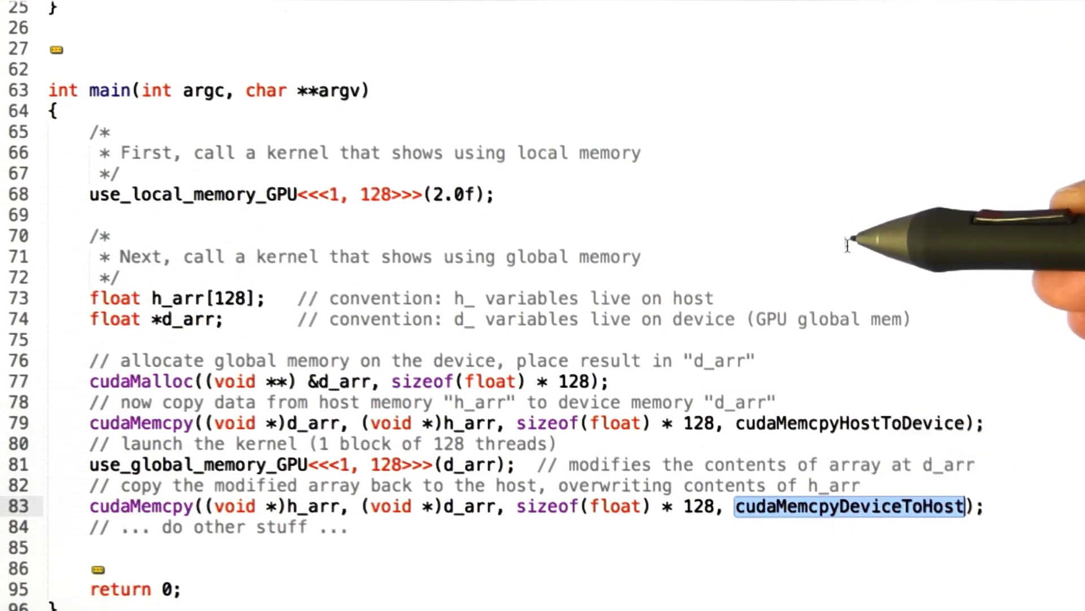